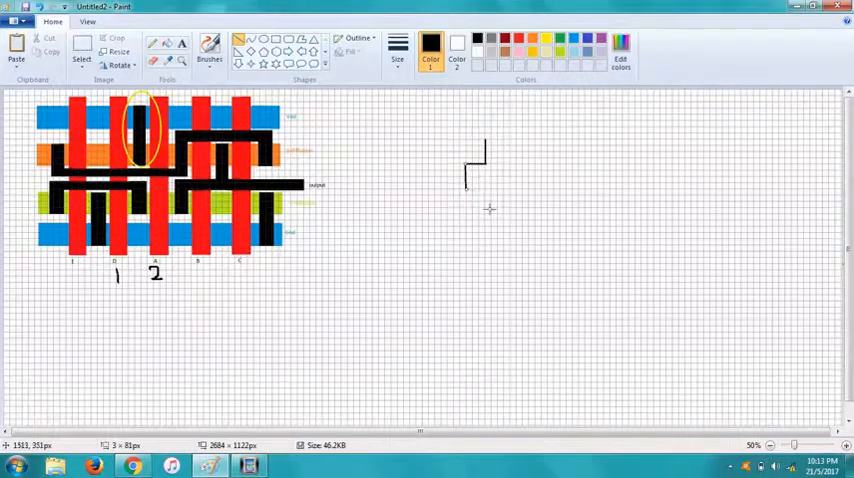
# - Draw the first PMOS channel, its lower lead and gate lead, then the second transistor's body
pyautogui.moveTo(467, 188); pyautogui.dragTo(490, 210)
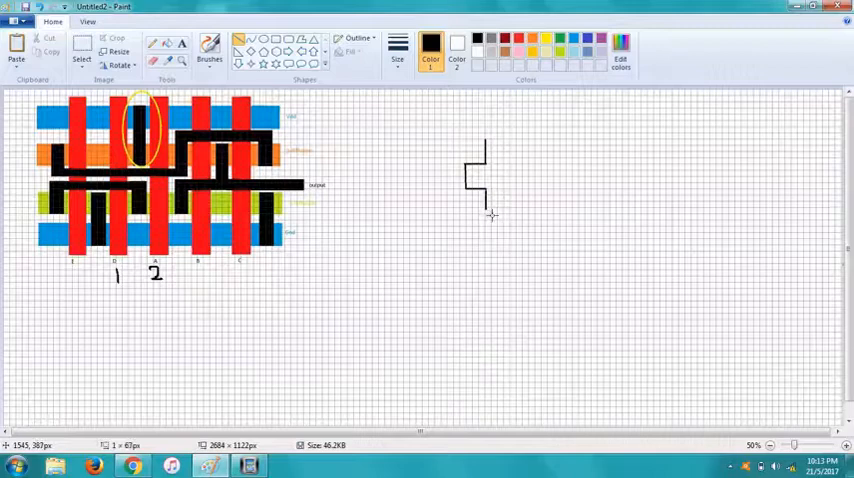
pyautogui.moveTo(481, 213); pyautogui.dragTo(487, 240)
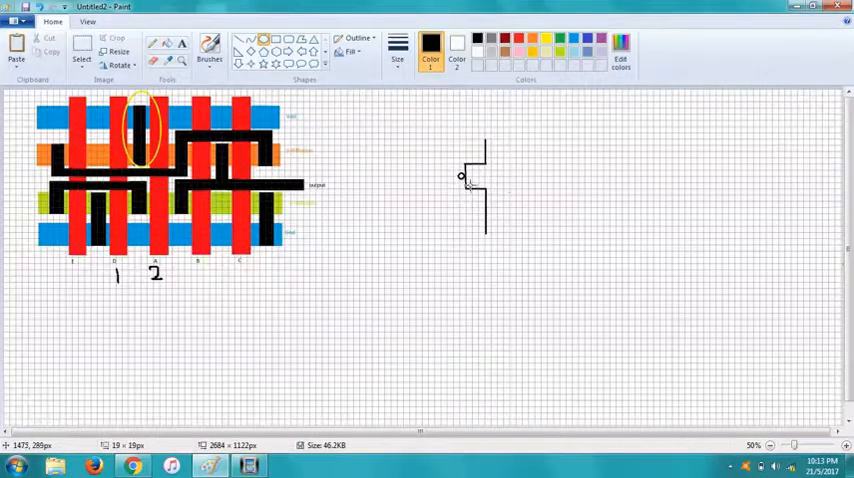
pyautogui.moveTo(508, 188)
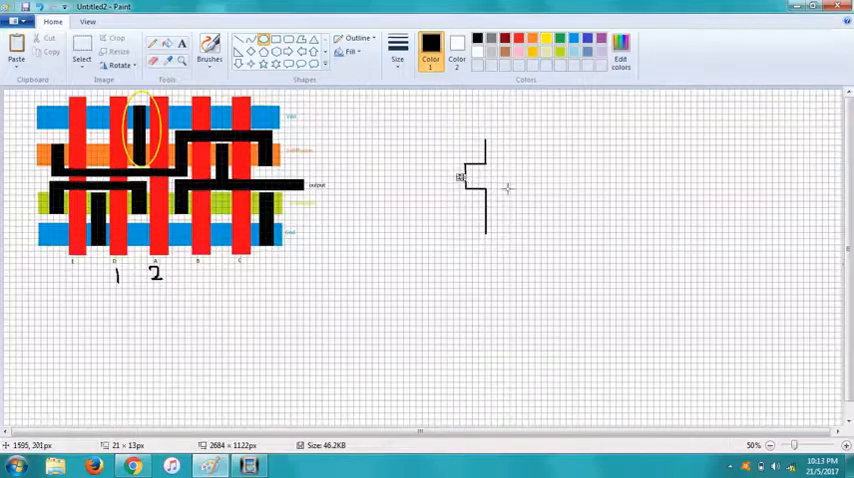
pyautogui.moveTo(485, 176); pyautogui.dragTo(435, 176)
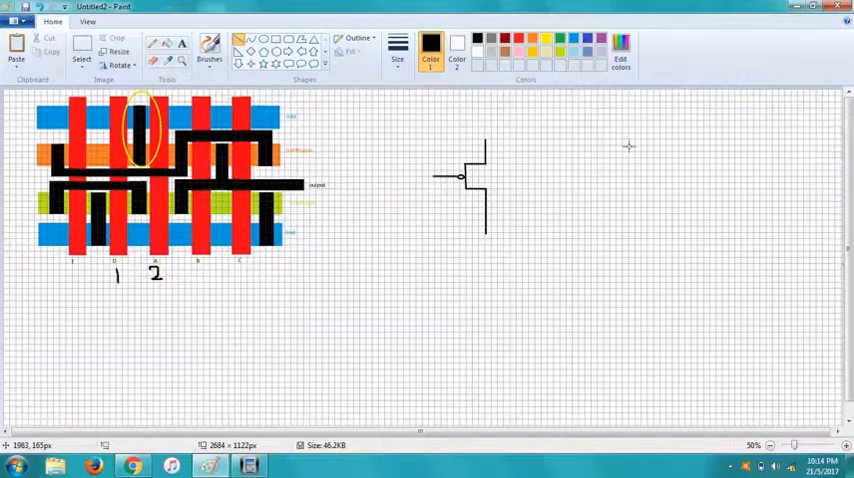
pyautogui.moveTo(625, 140); pyautogui.dragTo(605, 170)
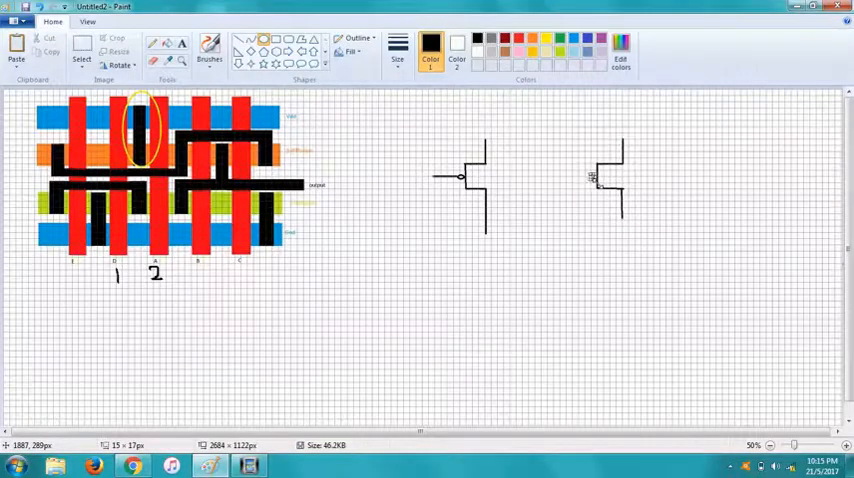
pyautogui.moveTo(683, 197)
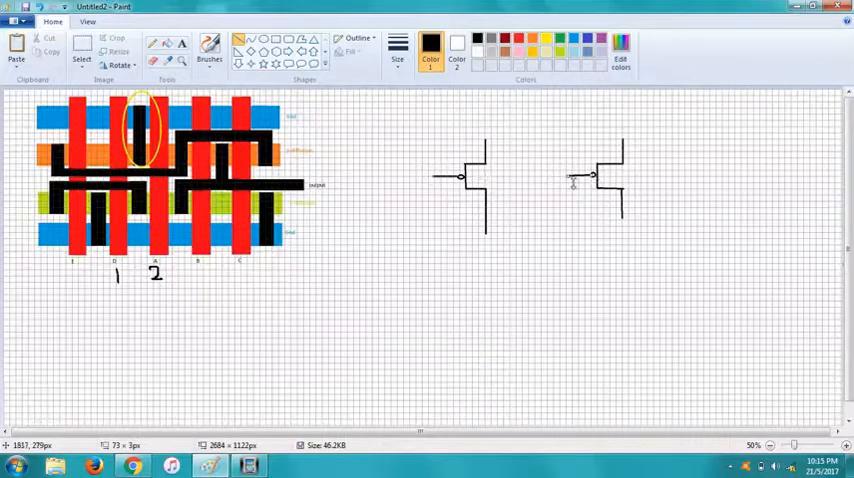
# - Select a drawing tool and extend the lead below transistor D
pyautogui.click(210, 45)
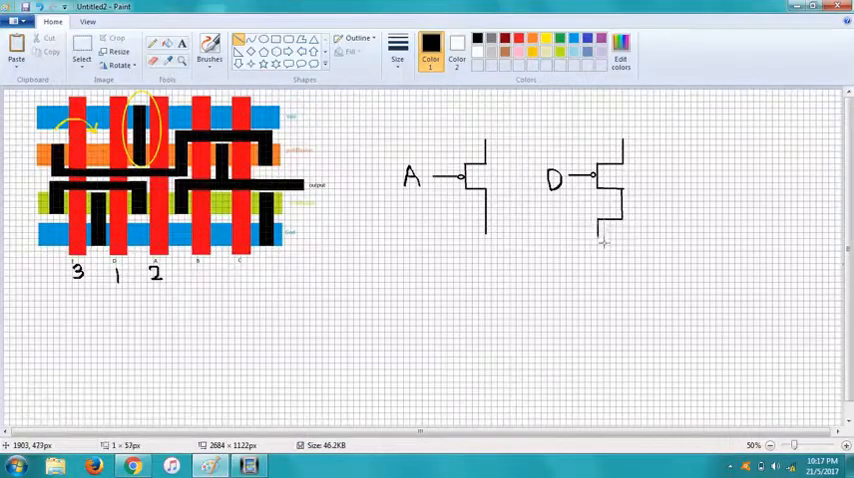
pyautogui.moveTo(595, 240); pyautogui.dragTo(635, 250)
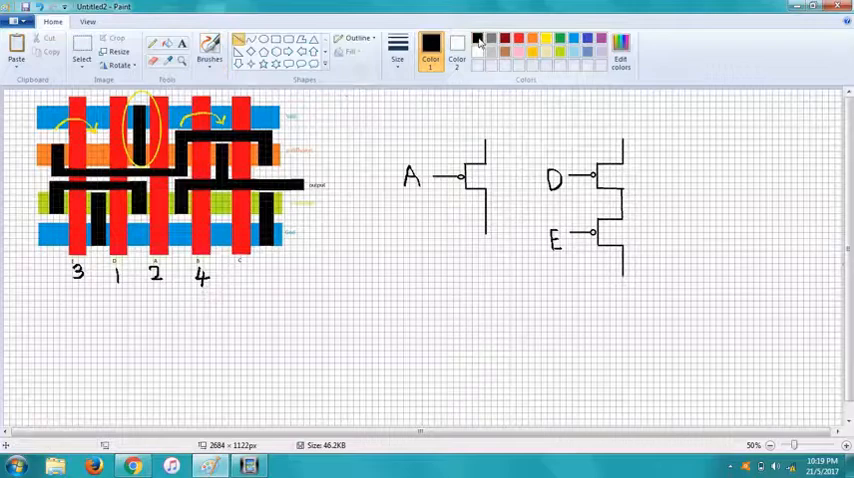
# - Run a wire down from transistor A's lower lead
pyautogui.moveTo(483, 205); pyautogui.dragTo(483, 275)
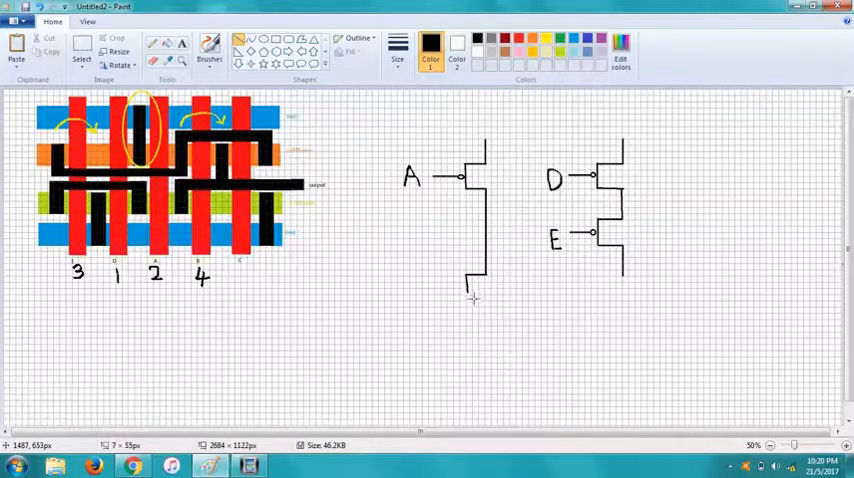
pyautogui.moveTo(468, 300)
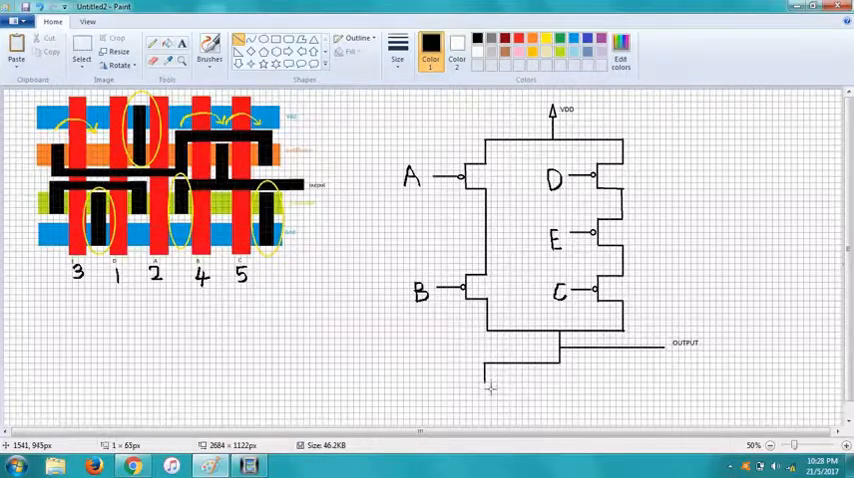
pyautogui.moveTo(483, 393)
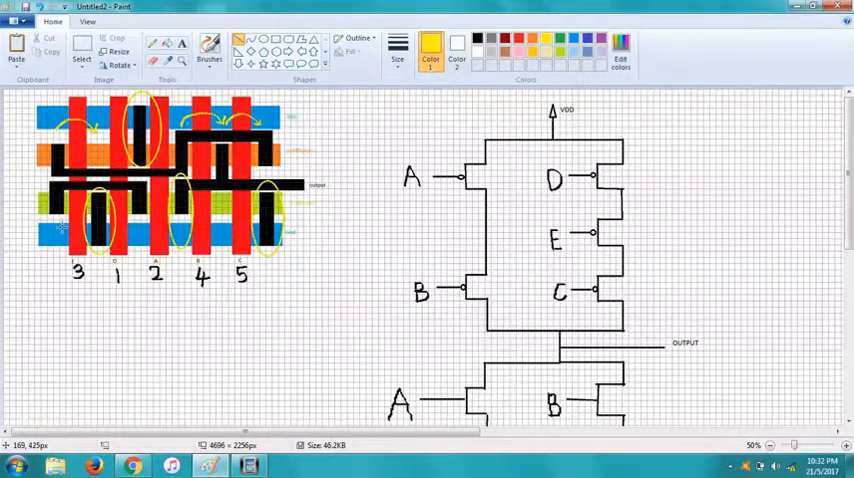
# - Select a drawing tool for the NMOS transistors below OUTPUT
pyautogui.click(208, 46)
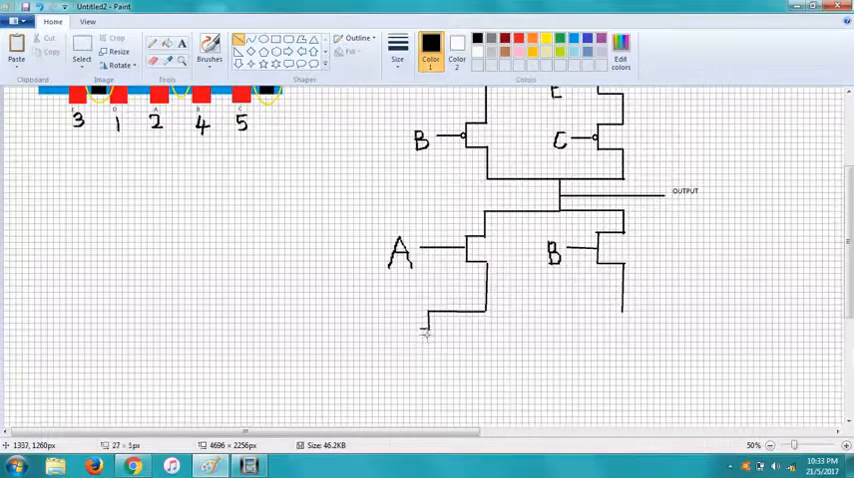
# - Draw the wire jogging left below transistor A toward the parallel pair
pyautogui.moveTo(425, 330); pyautogui.dragTo(410, 350)
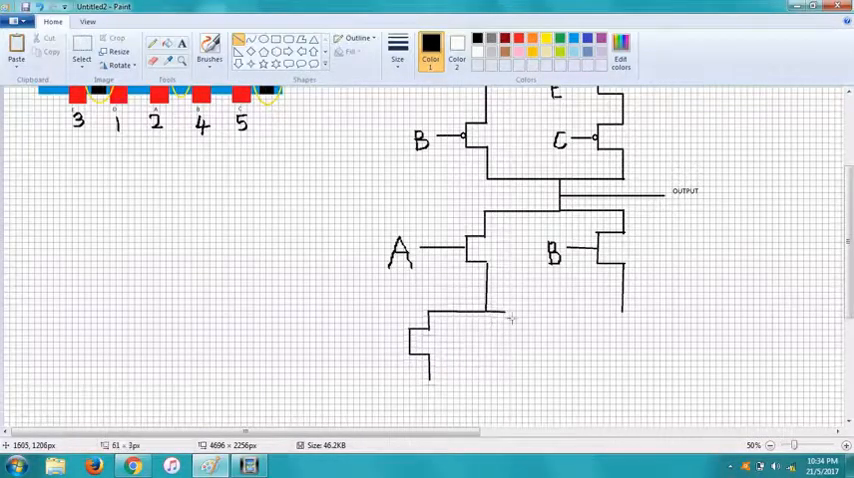
pyautogui.moveTo(533, 327)
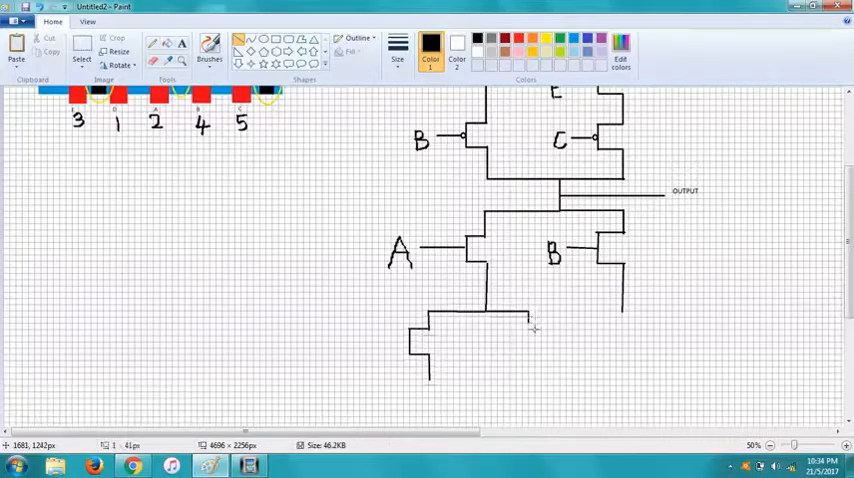
pyautogui.moveTo(528, 335)
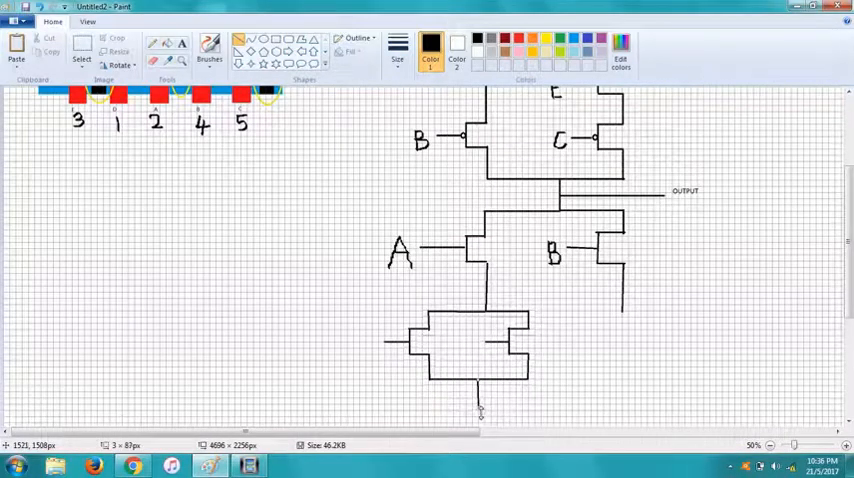
pyautogui.moveTo(383, 210)
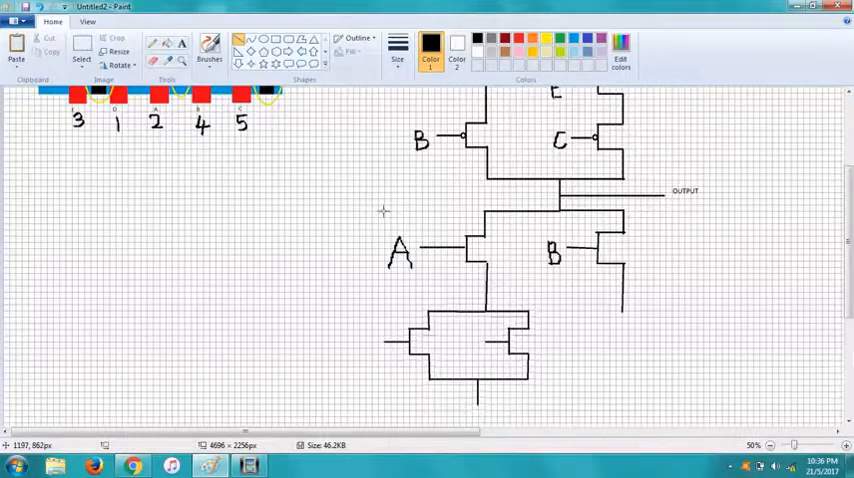
pyautogui.moveTo(490, 418)
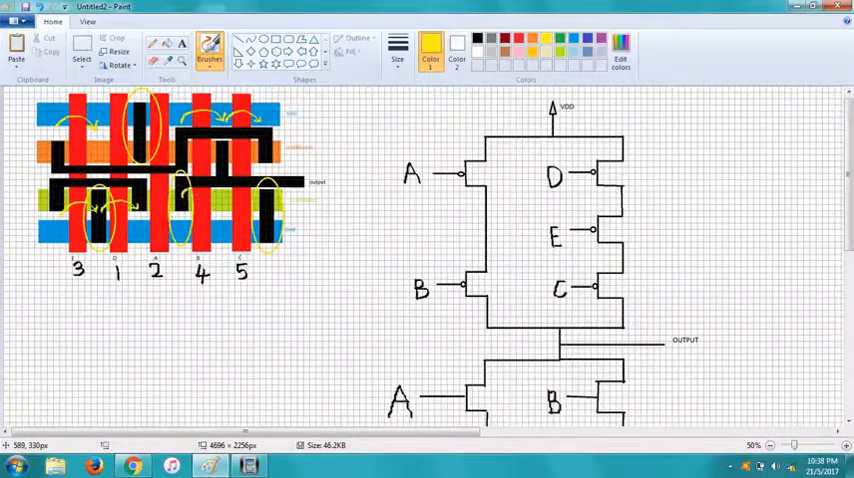
# - Scroll down to the ground symbol below the D and E pair
pyautogui.scroll(-3)
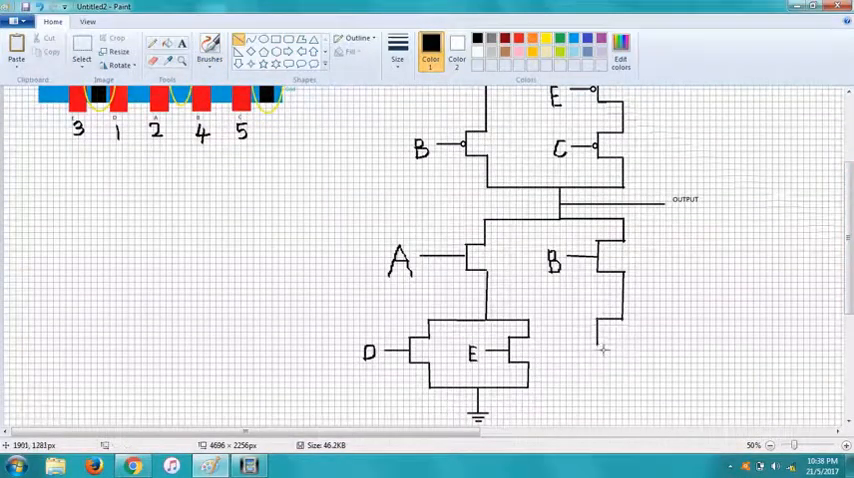
pyautogui.moveTo(630, 350)
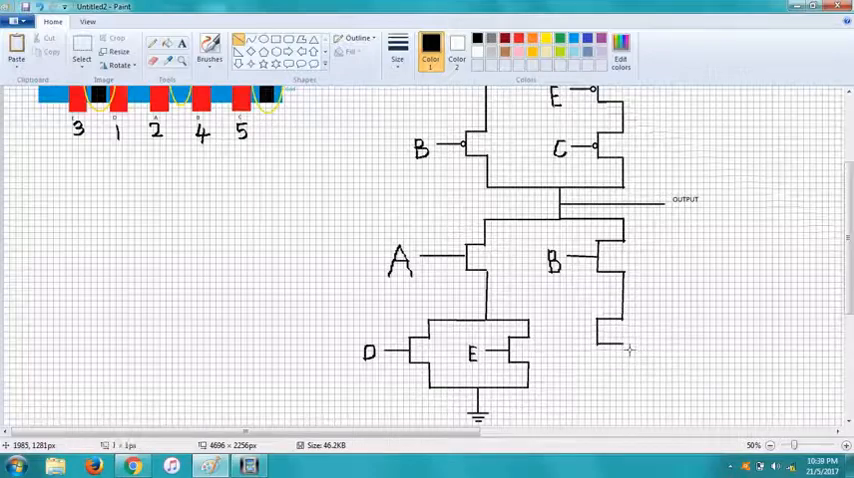